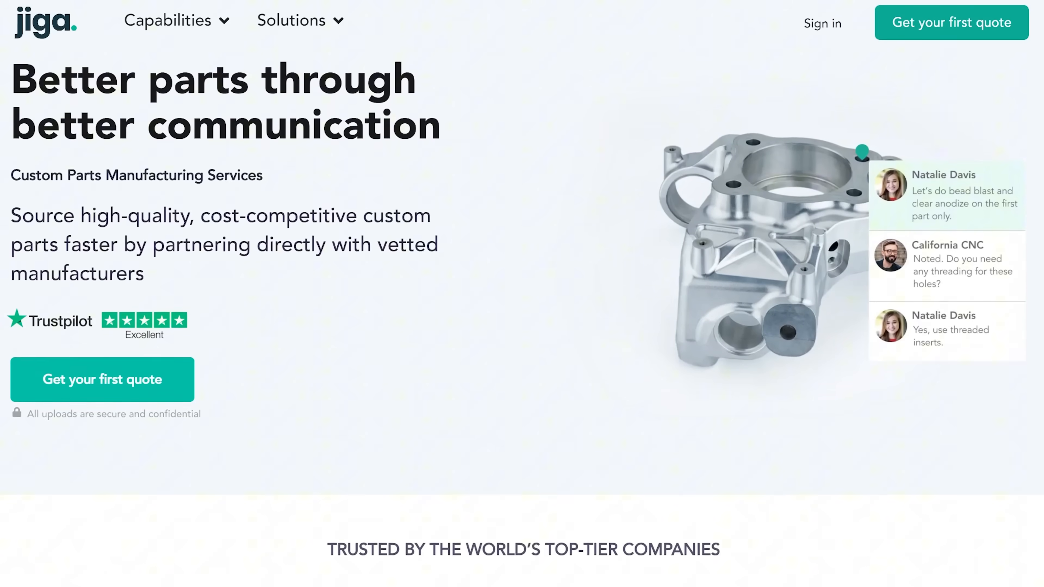
View the delivered order #871-000001 conversation with its messages, price breakdown and attached files.
{"action": "left_click", "coordinate": [168, 20]}
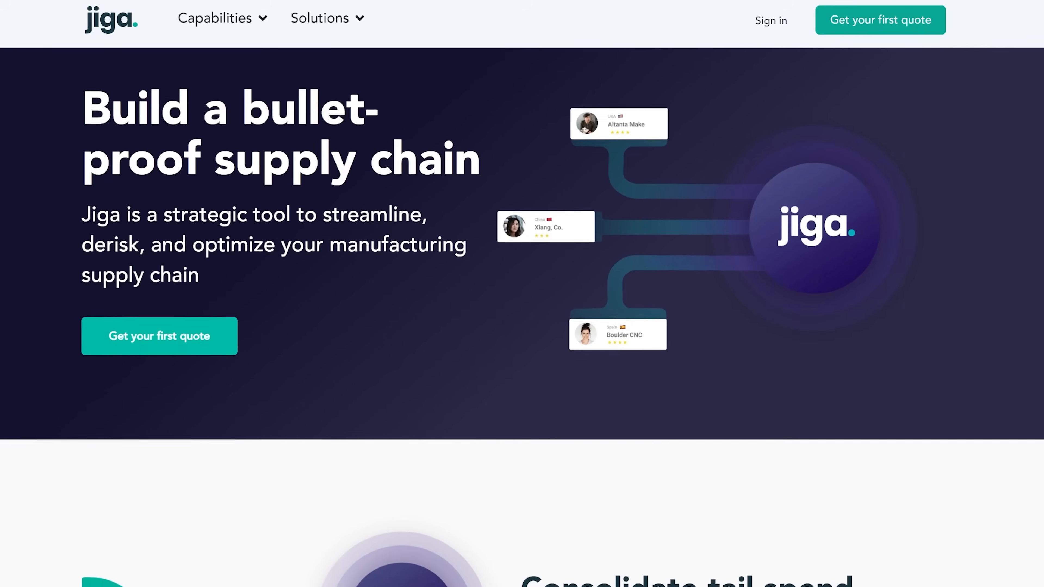
{"action": "scroll", "scroll_direction": "down", "scroll_amount": 3}
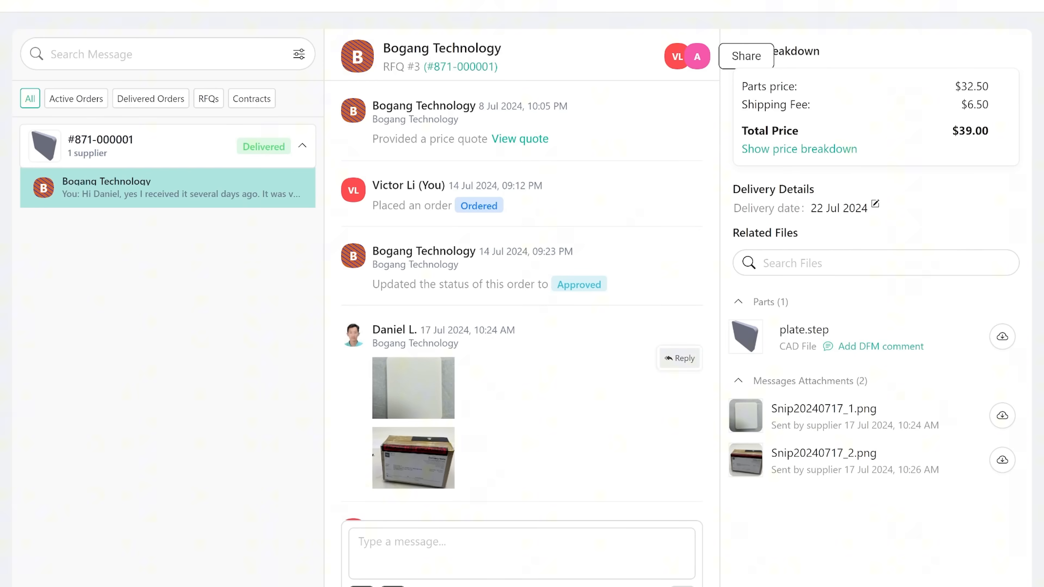
Reach the Quotes page listing the part requirements and three supplier quote cards.
{"action": "scroll", "scroll_direction": "down", "scroll_amount": 3}
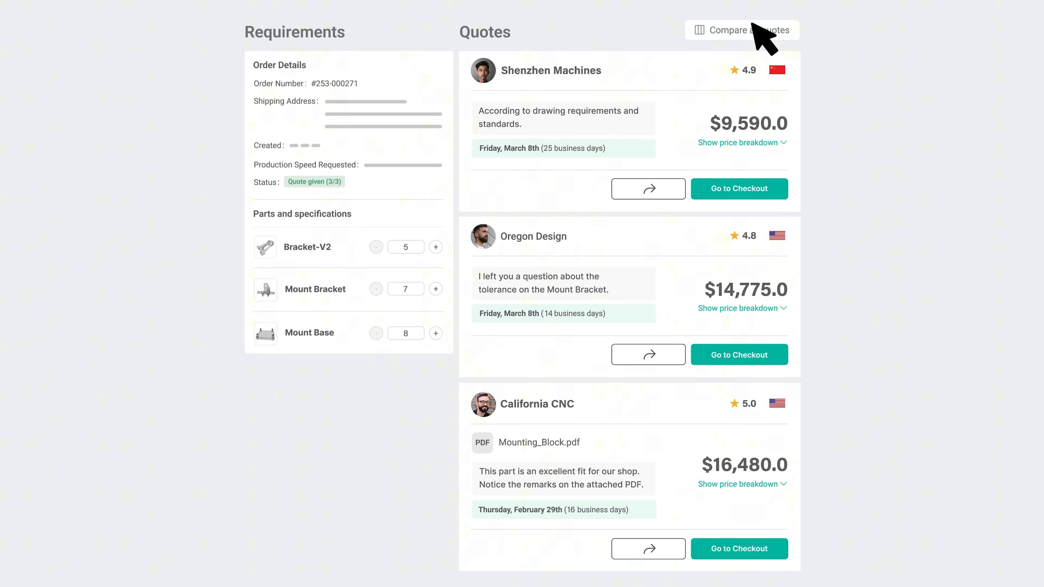
Compare the three supplier quotes side by side with per-part prices, shipping, totals and lead times.
{"action": "left_click", "coordinate": [741, 30]}
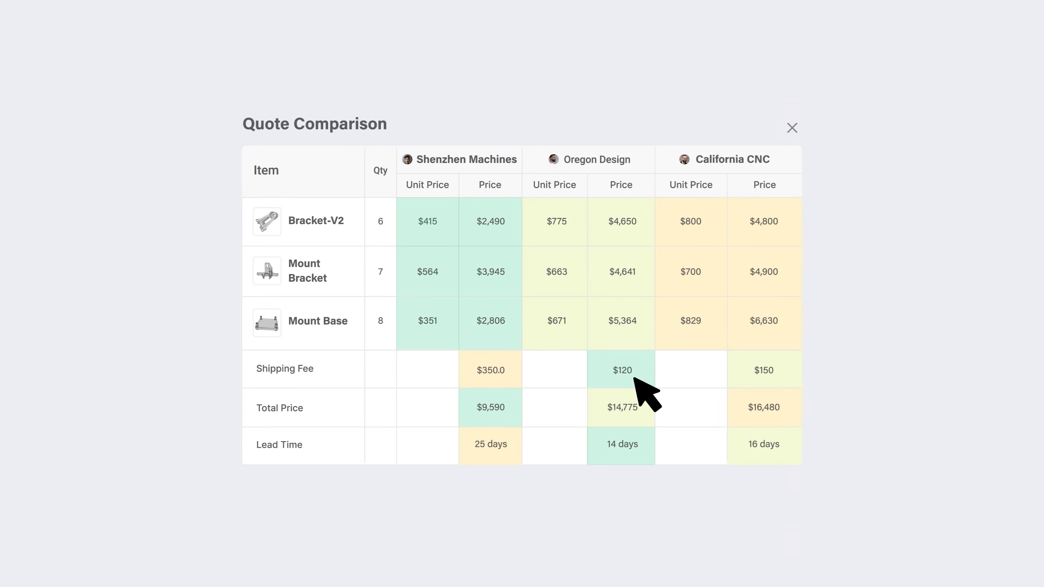
{"action": "left_click", "coordinate": [792, 128]}
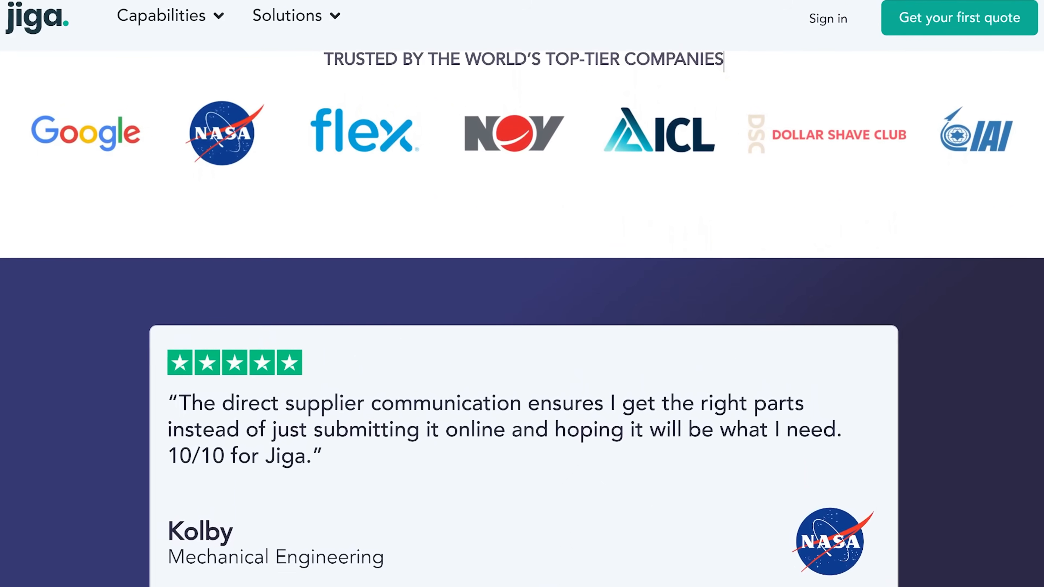
{"action": "scroll", "scroll_direction": "down", "scroll_amount": 3}
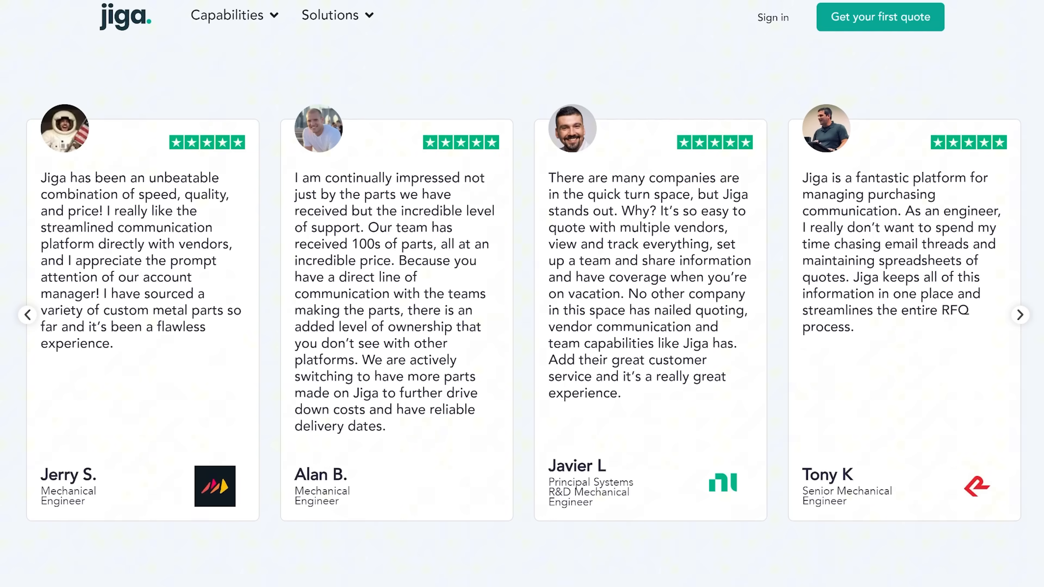
{"action": "left_click", "coordinate": [1019, 326]}
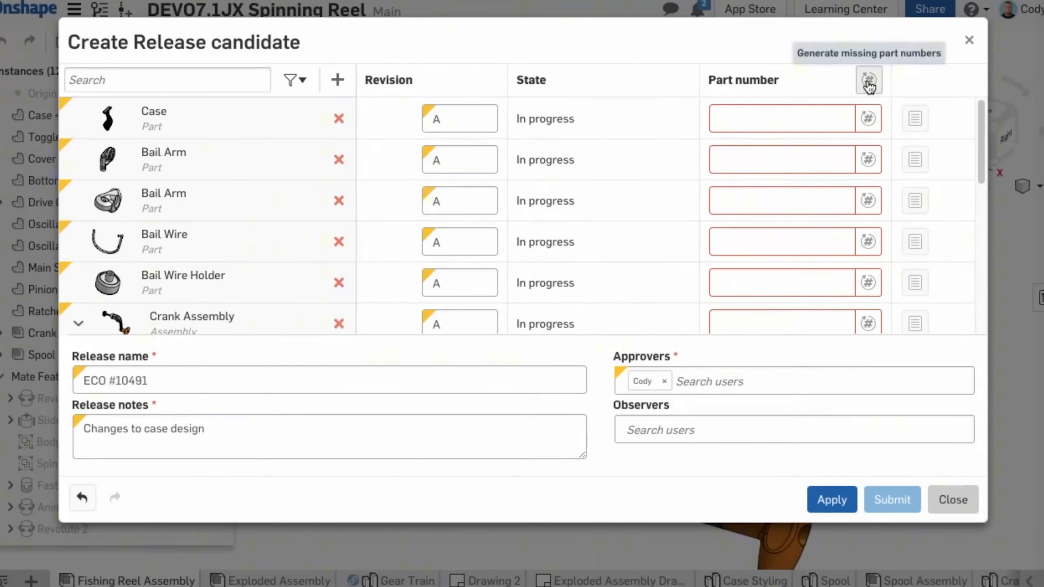
Generate part numbers for every release-candidate part still missing one.
{"action": "left_click", "coordinate": [868, 80]}
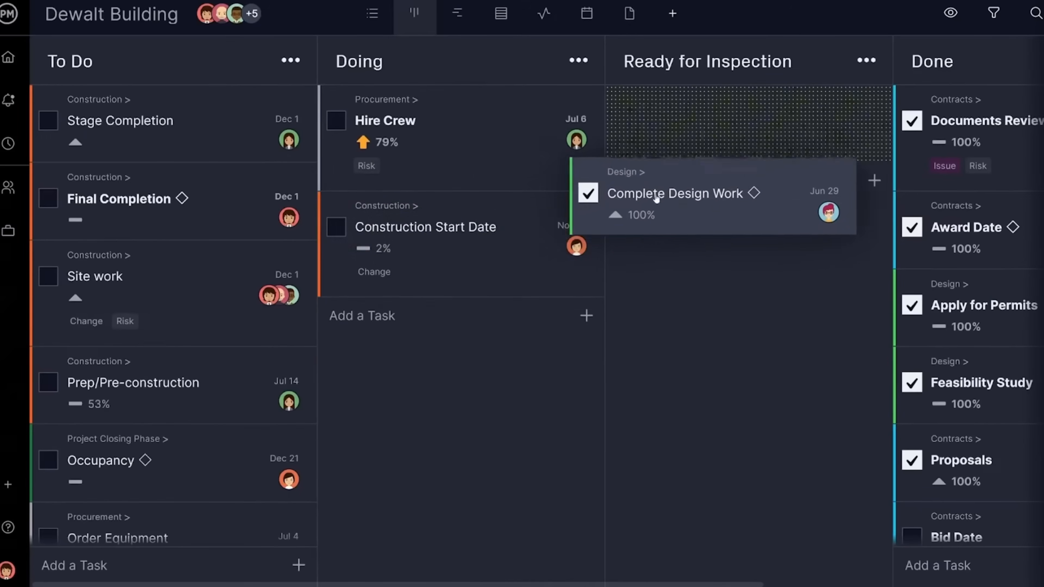
Show the Order Equipment task's detail panel with its to-do checklist.
{"action": "left_click", "coordinate": [371, 13]}
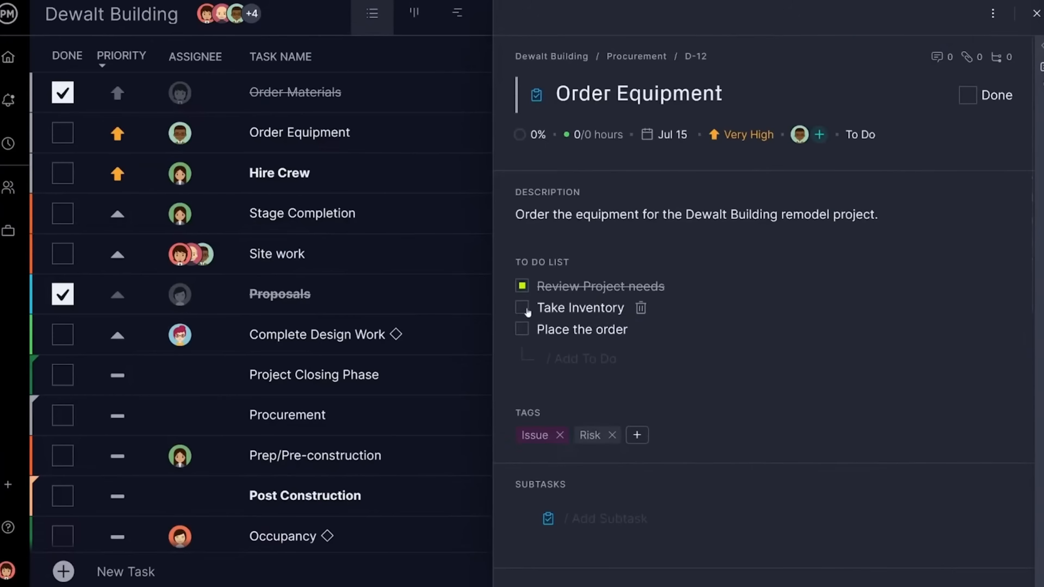